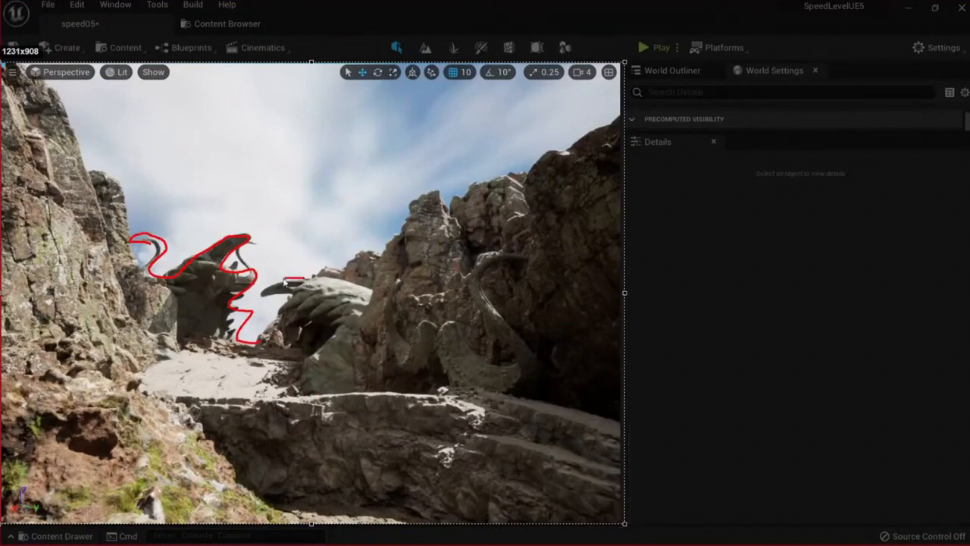
Move HORNS_4 onto the right cliff top, re-rotated and scaled down to about 8.46
left_click_drag(295, 284, 315, 398)
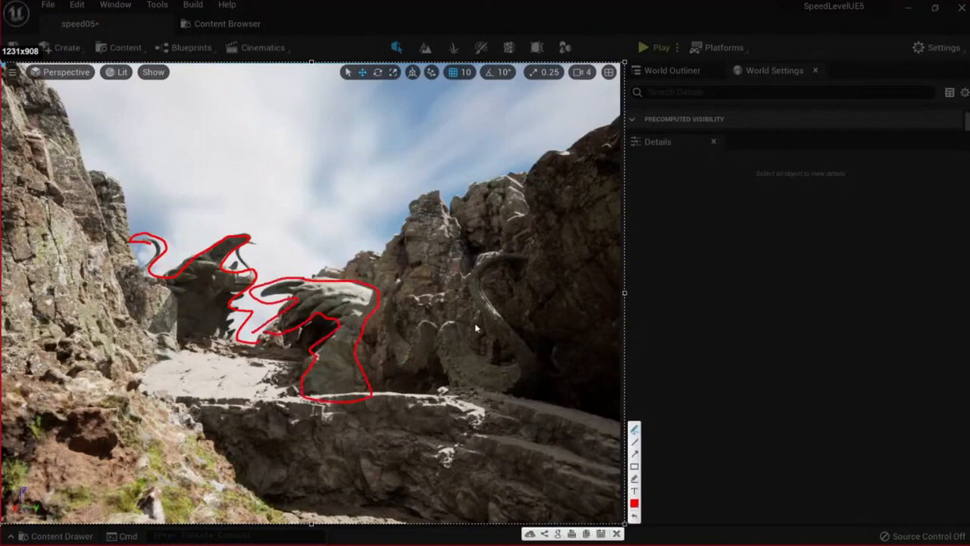
mouse_move(438, 199)
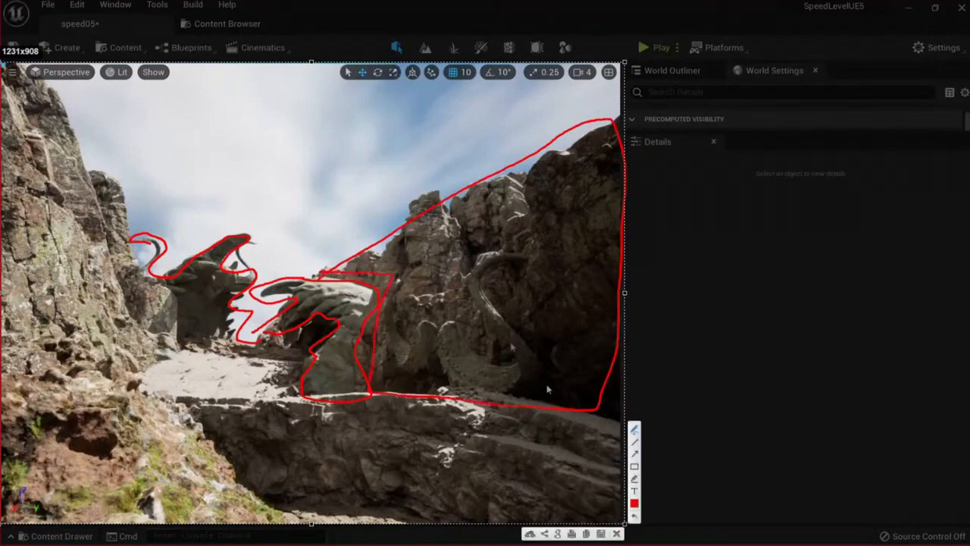
left_click(455, 326)
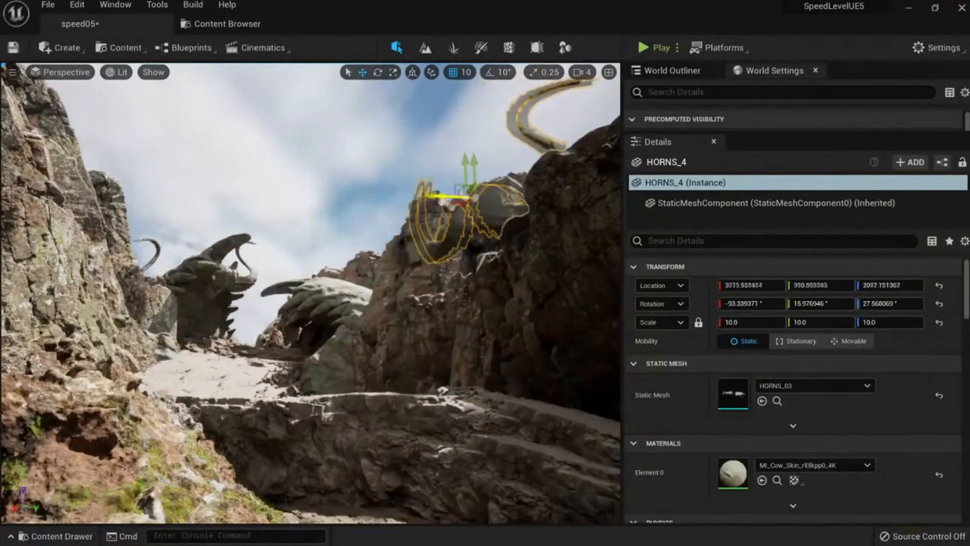
left_click_drag(470, 174, 409, 235)
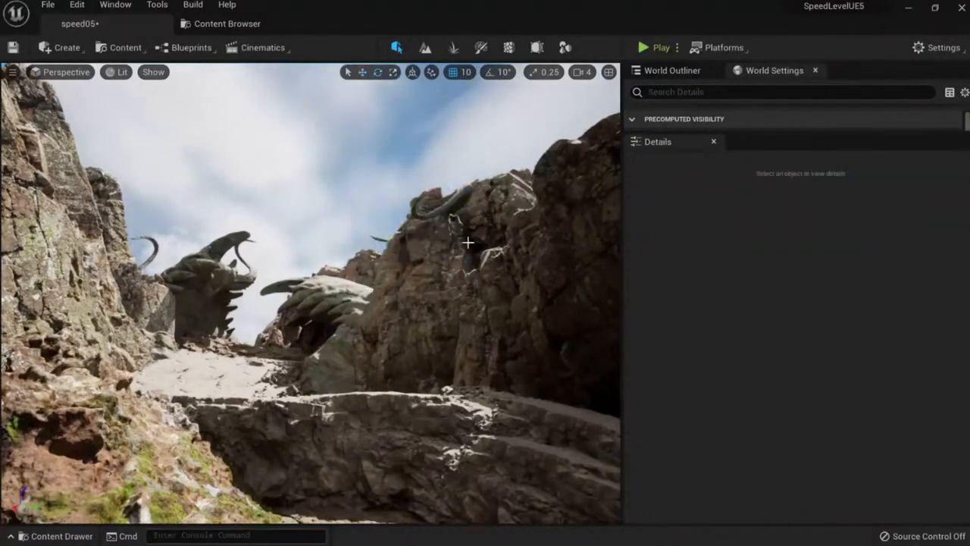
left_click(417, 208)
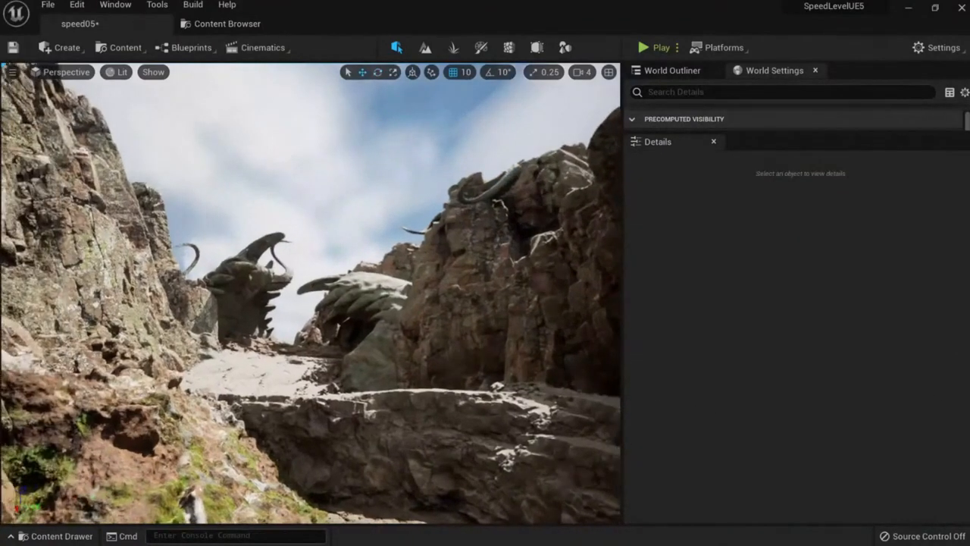
left_click(432, 227)
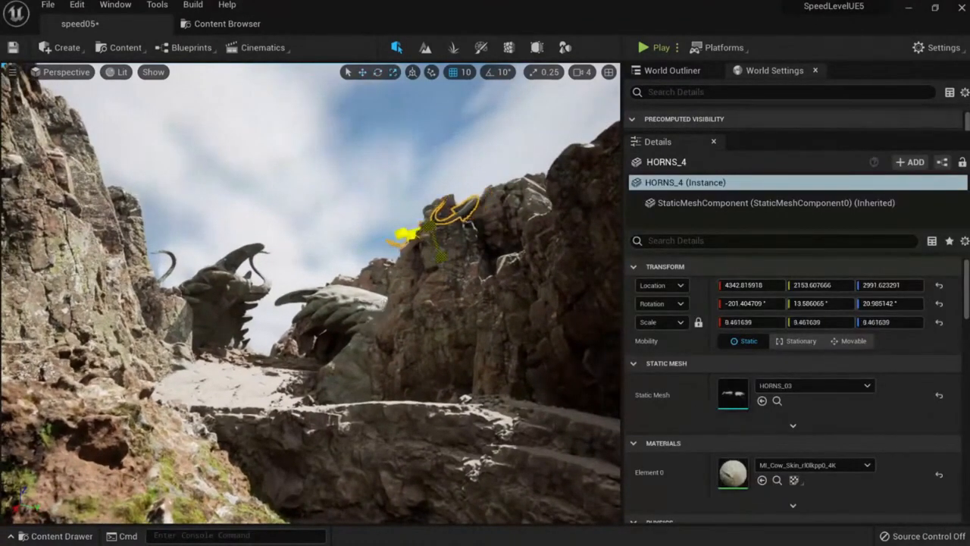